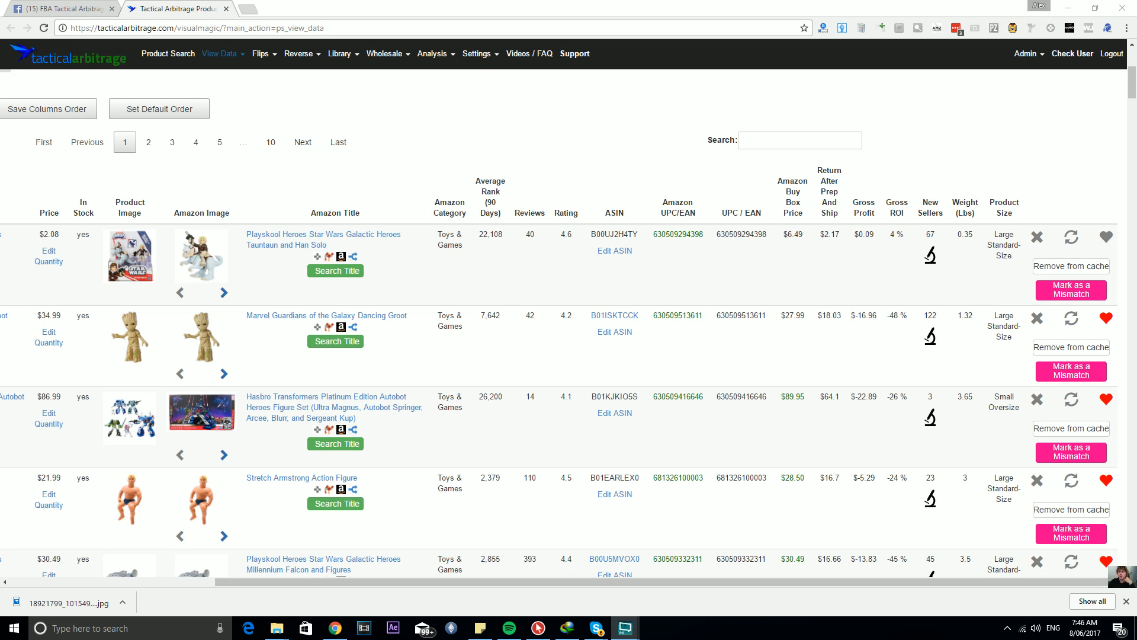
mouse_move(922, 143)
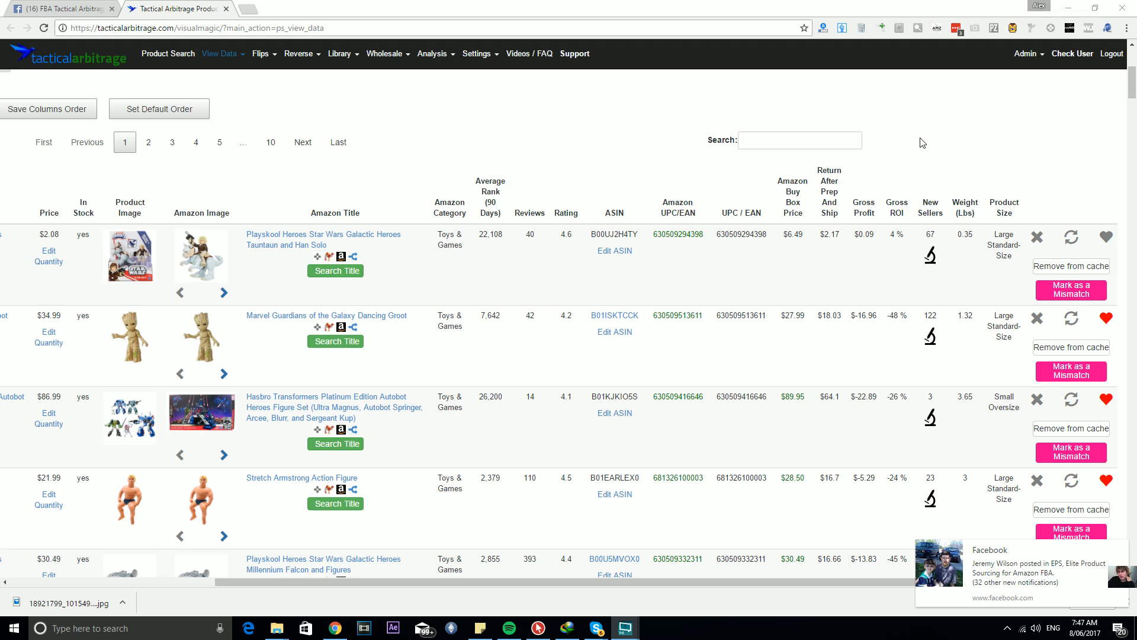
mouse_move(943, 270)
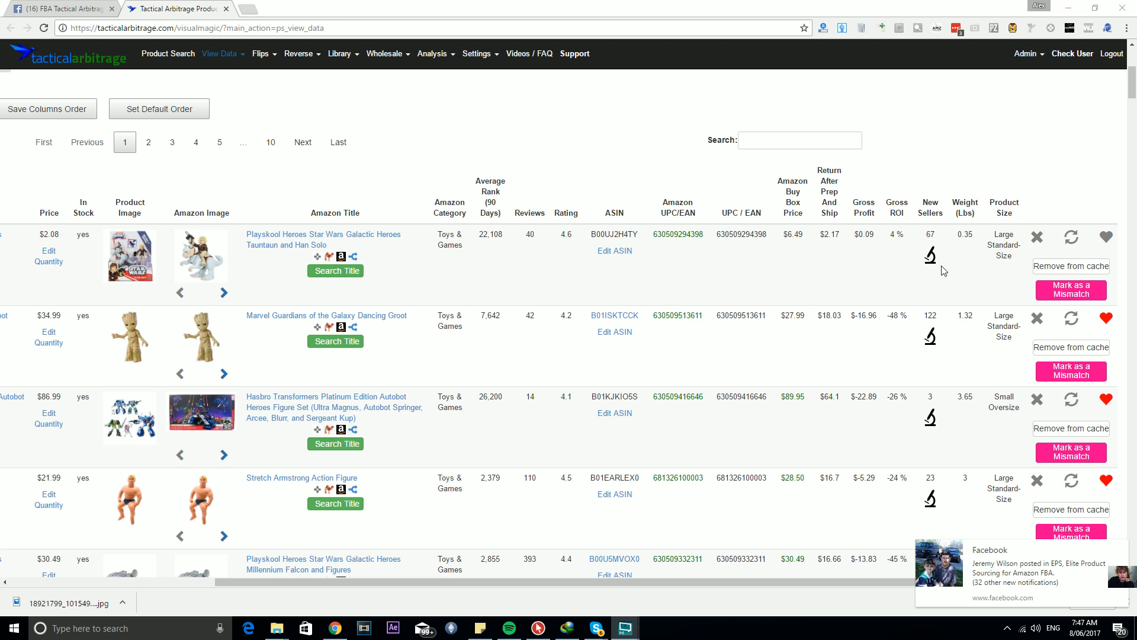
- Open Competitive Edge seller lists and view the Playskool Tauntaun and Han Solo figure's sellers
left_click(930, 256)
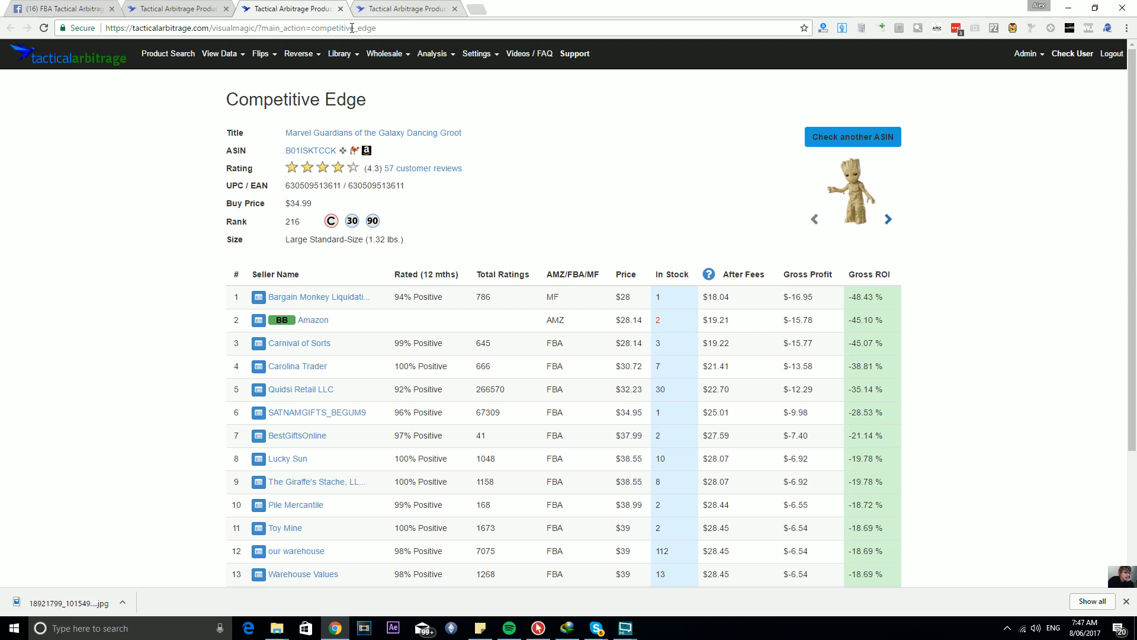
mouse_move(355, 301)
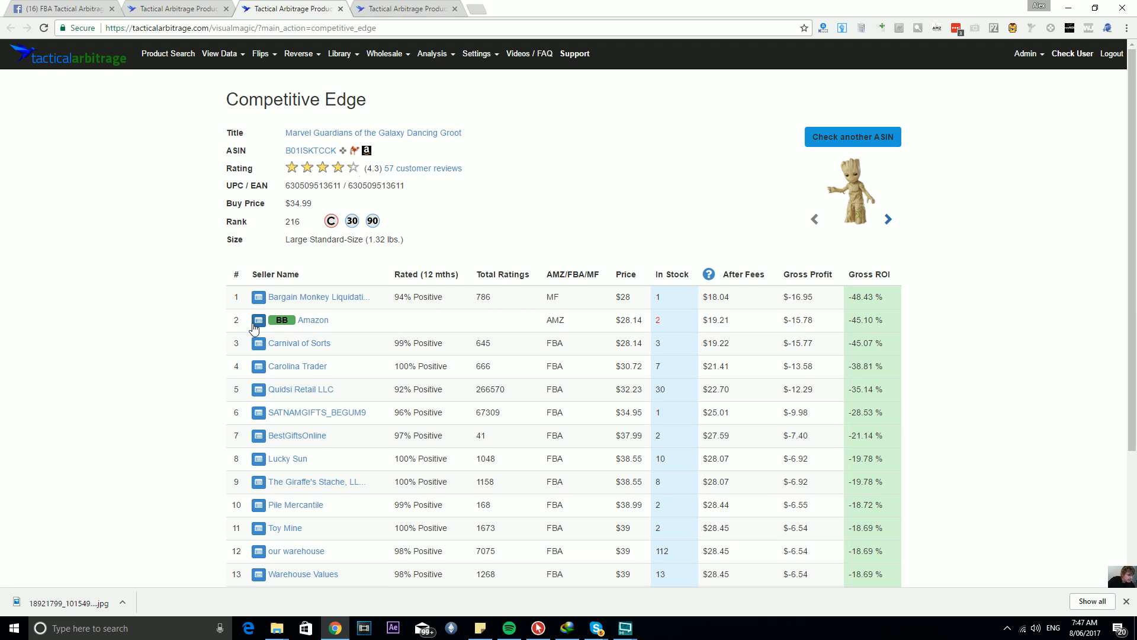
mouse_move(259, 320)
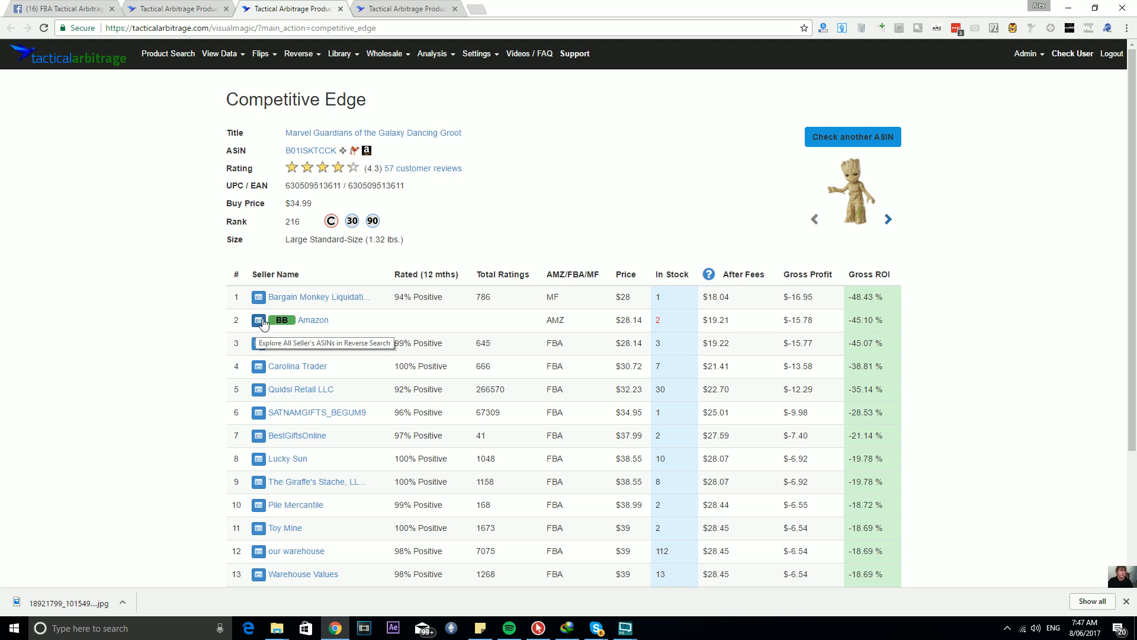
left_click(406, 8)
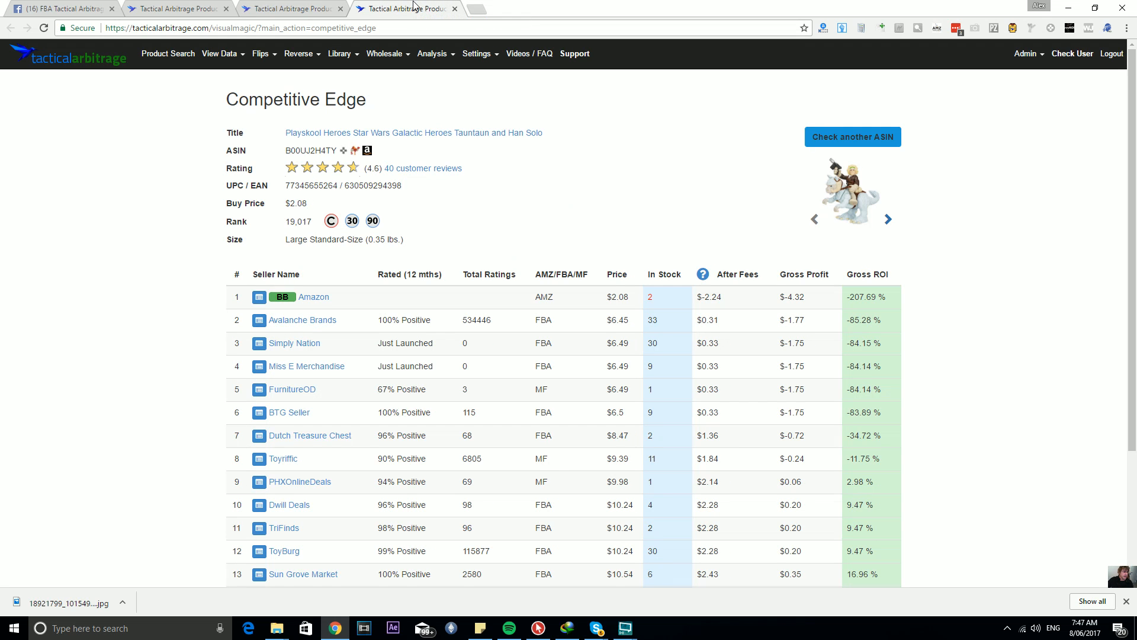
mouse_move(152, 429)
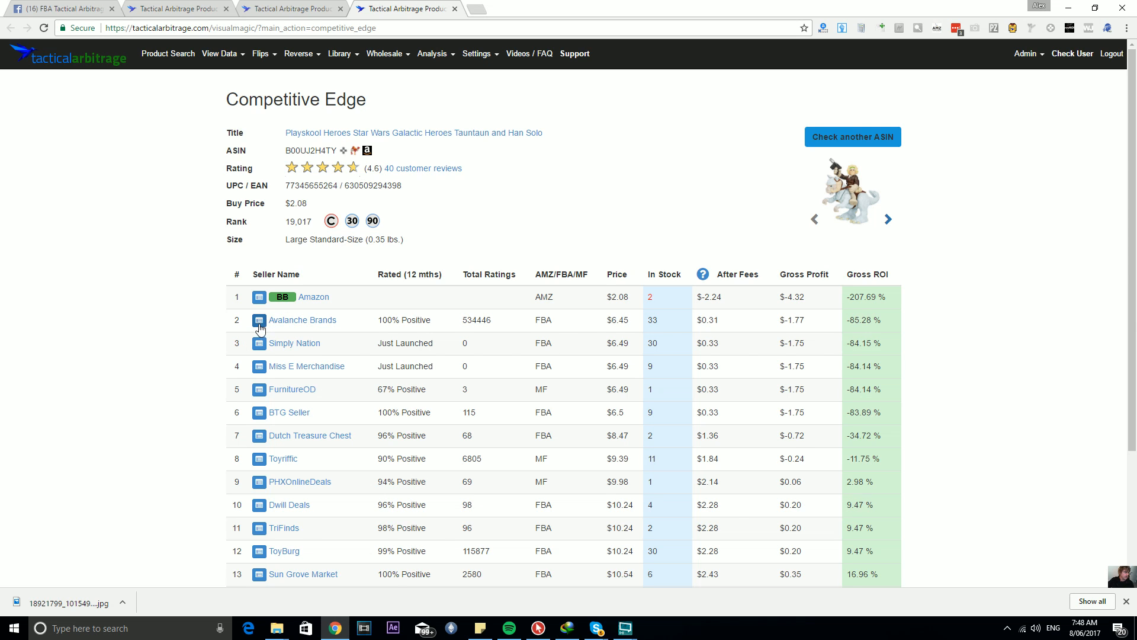
- Send Avalanche Brands' storefront ASINs to Reverse Product Search and view the new tab
left_click(259, 320)
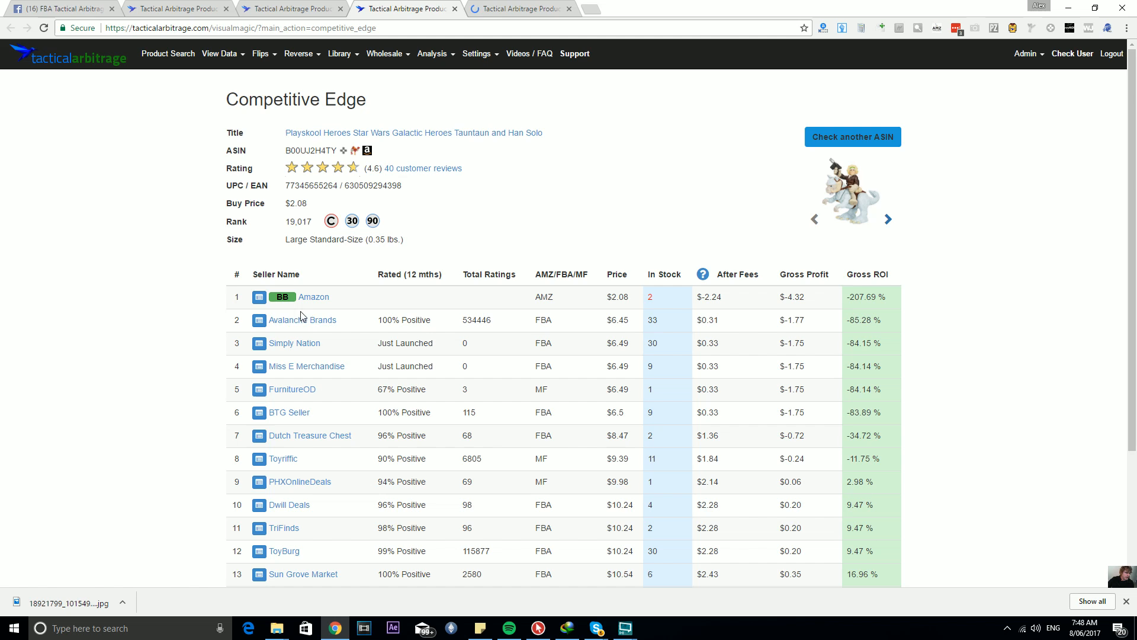
mouse_move(390, 335)
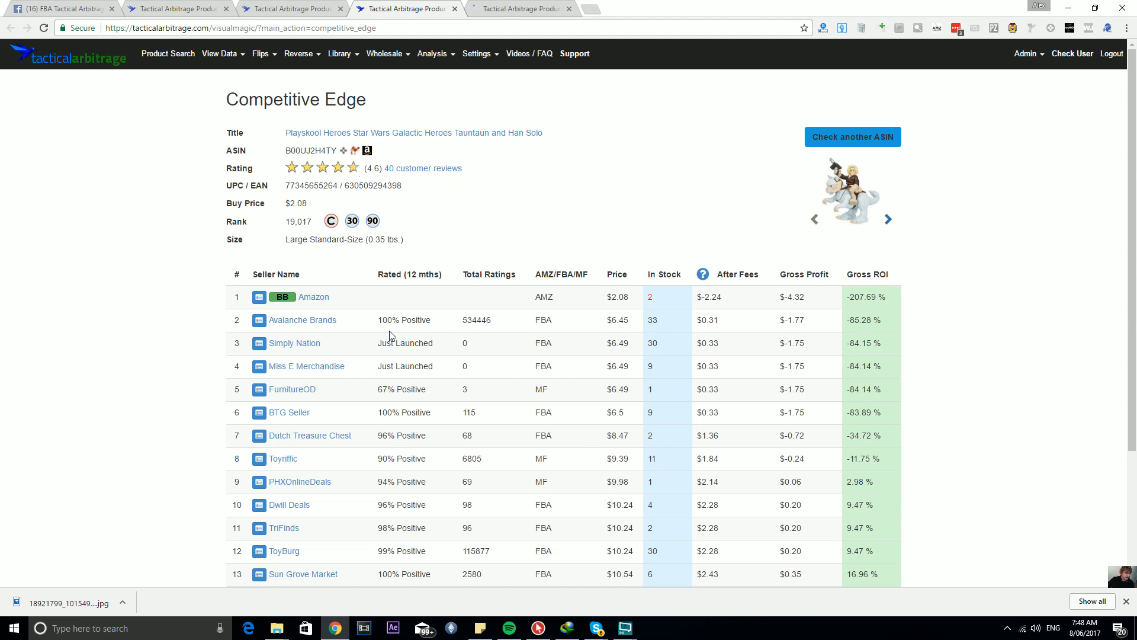
mouse_move(349, 320)
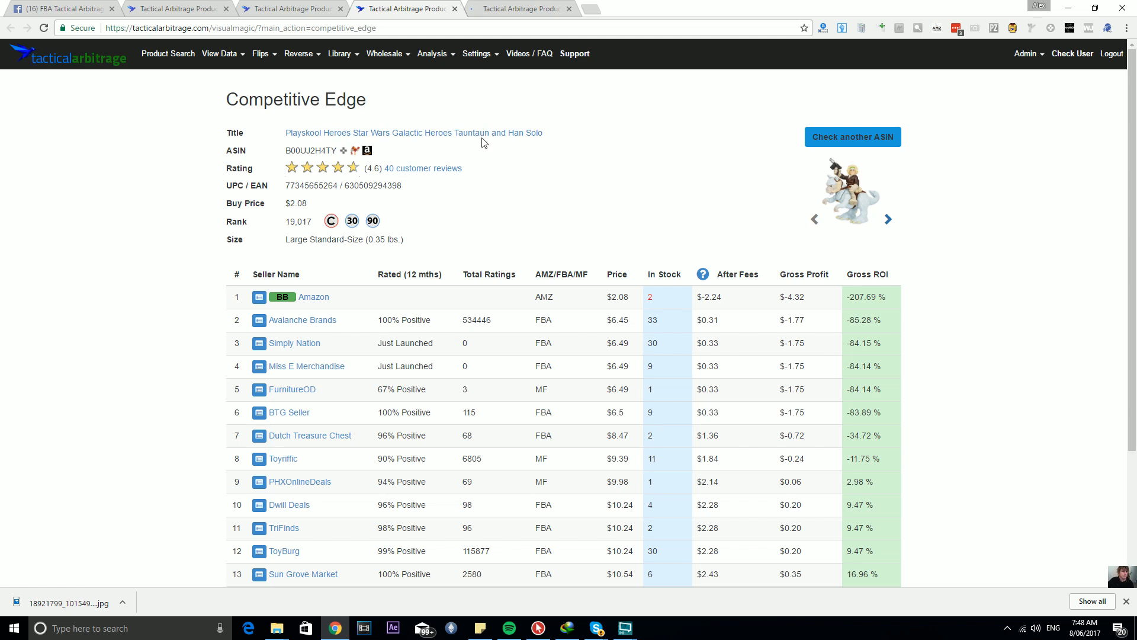
left_click(519, 8)
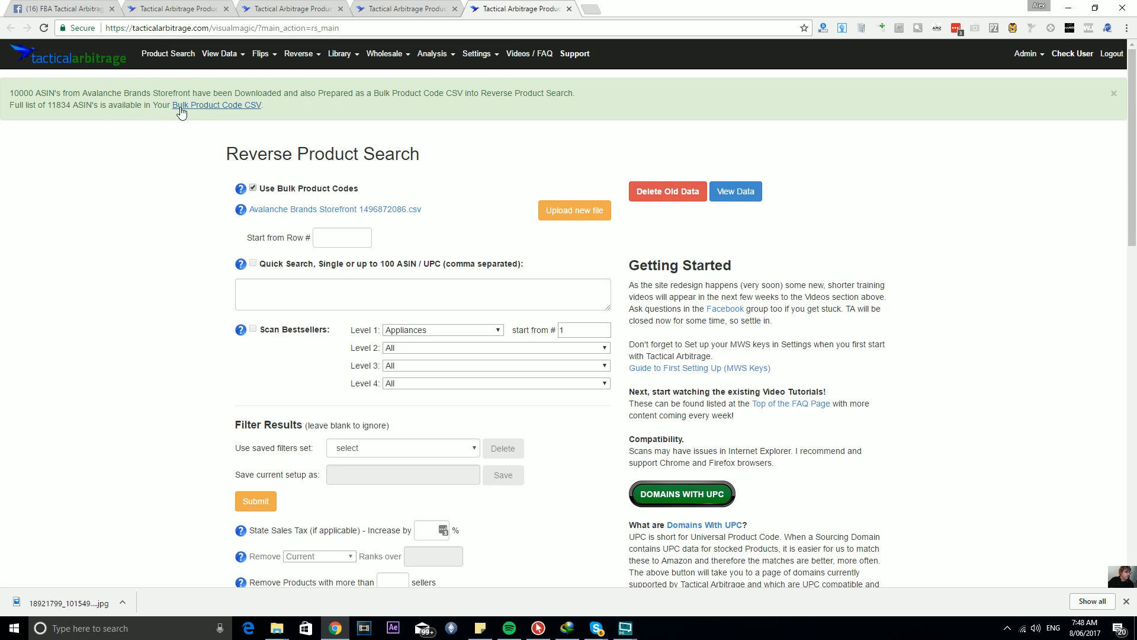
mouse_move(257, 113)
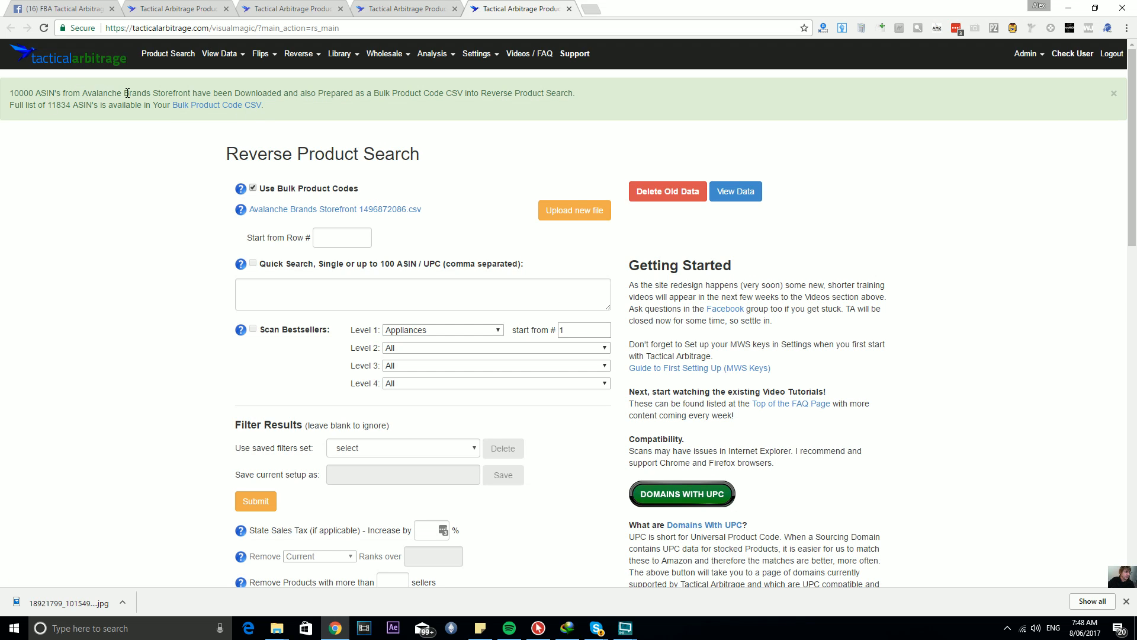
mouse_move(453, 106)
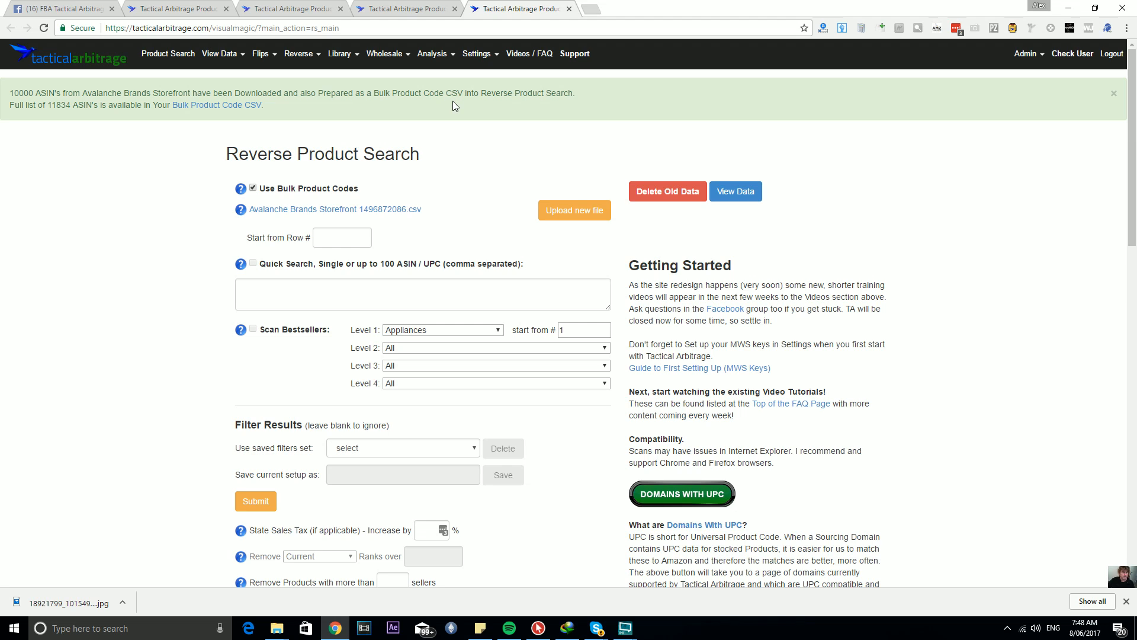
mouse_move(301, 213)
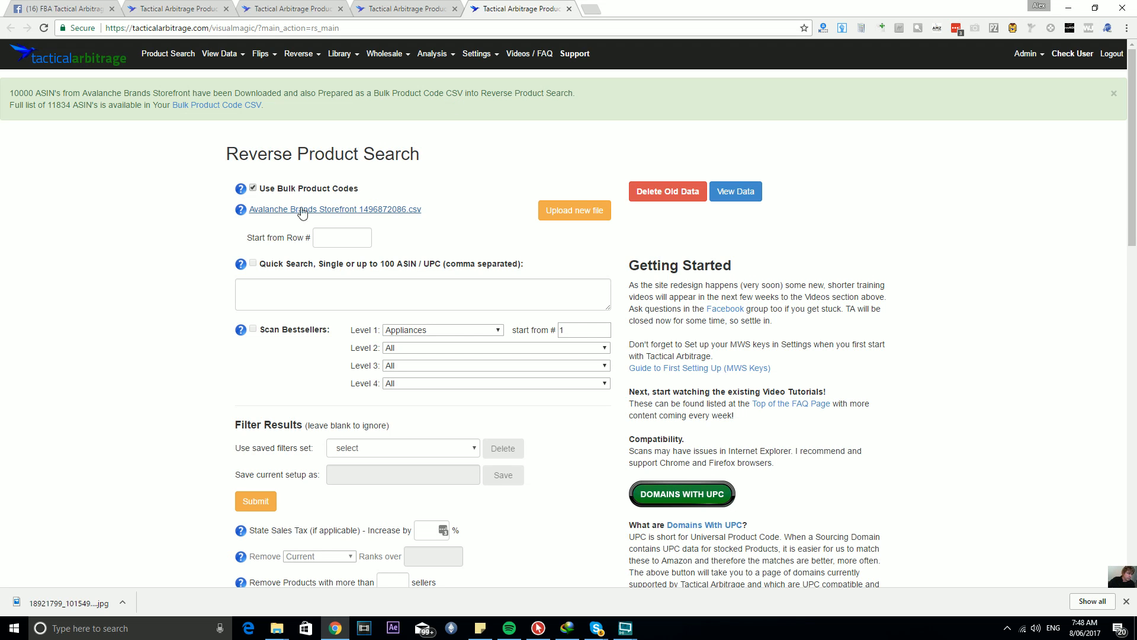
mouse_move(287, 215)
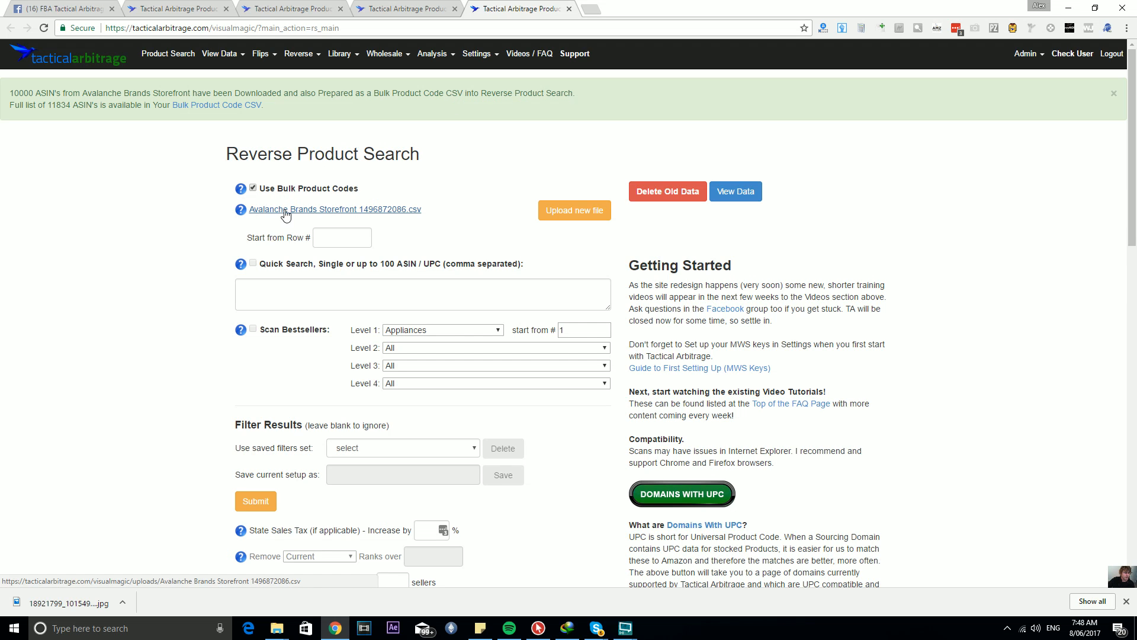
mouse_move(441, 141)
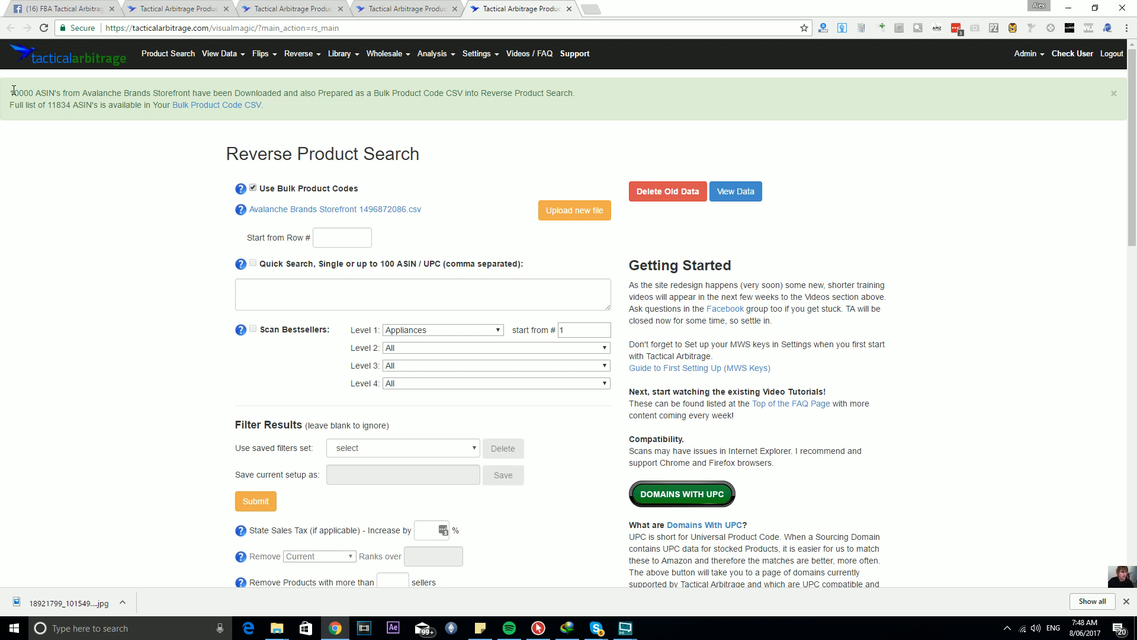
mouse_move(54, 116)
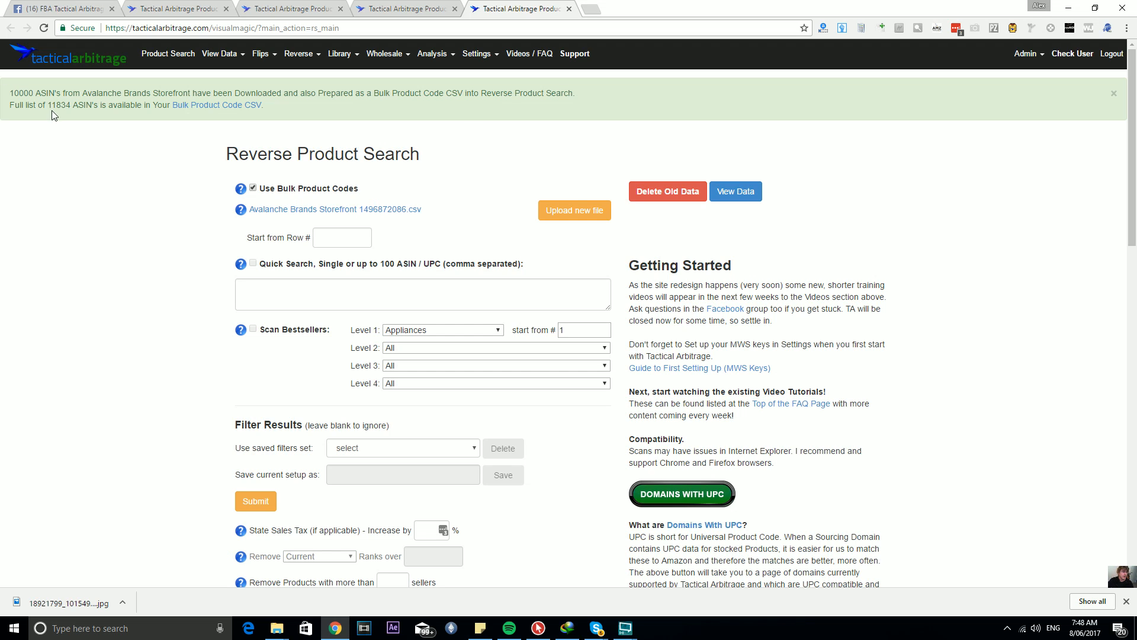
mouse_move(104, 125)
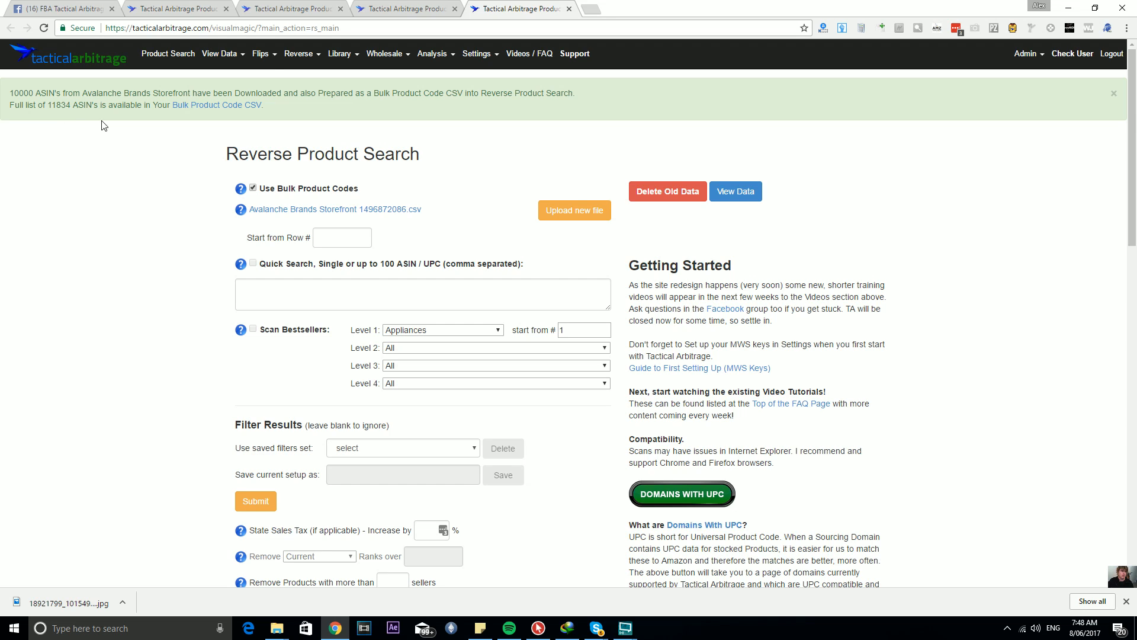
mouse_move(158, 156)
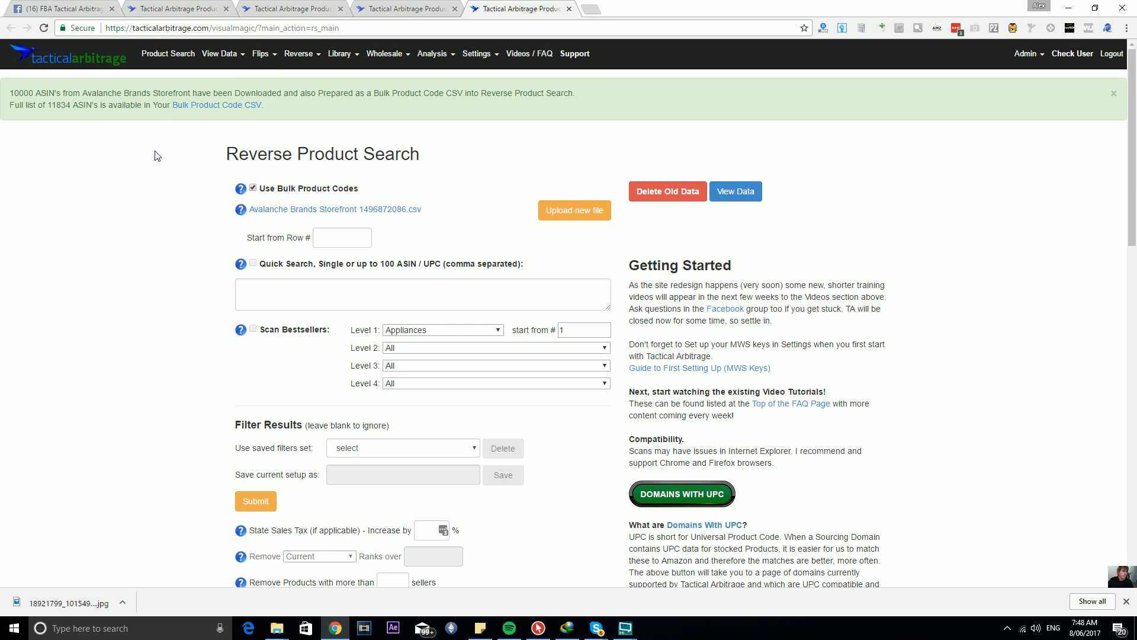
mouse_move(55, 119)
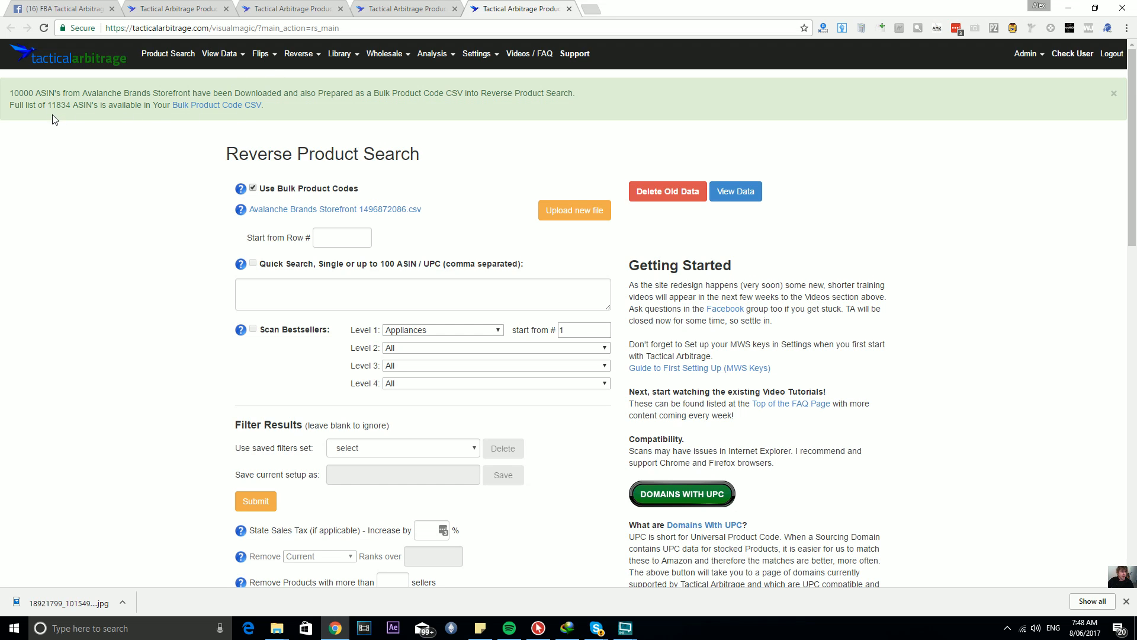
mouse_move(100, 129)
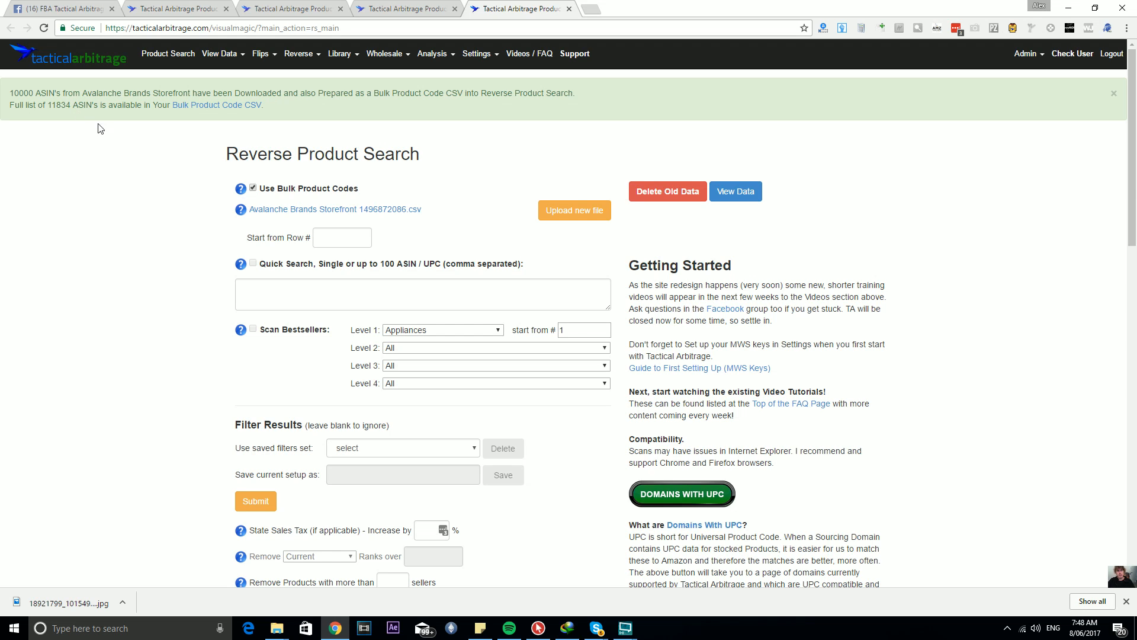
mouse_move(120, 128)
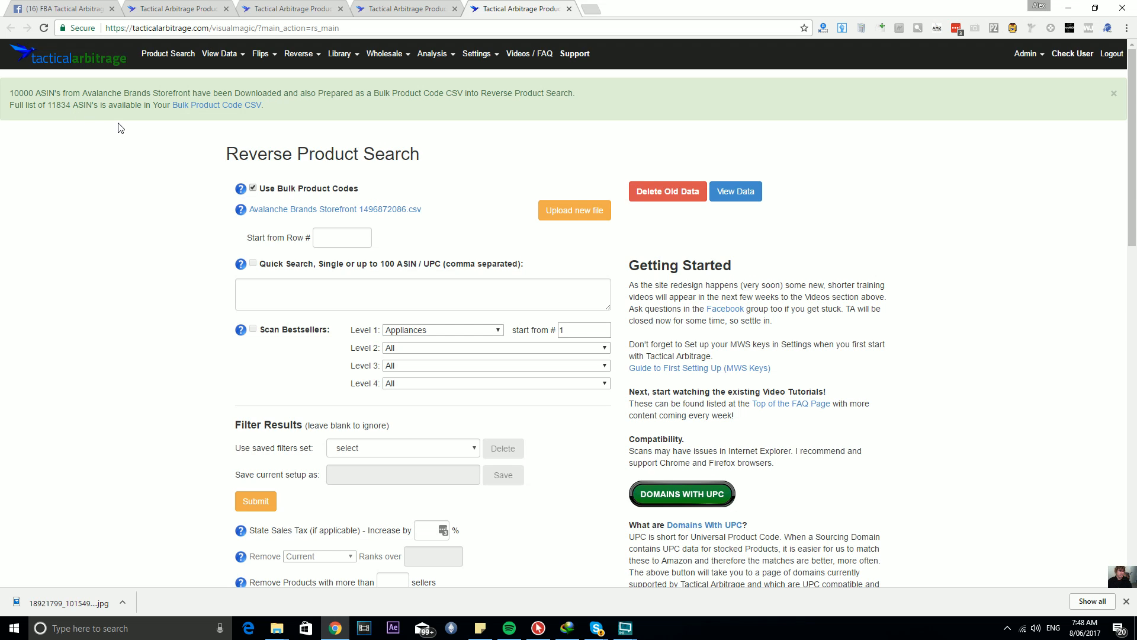
mouse_move(216, 156)
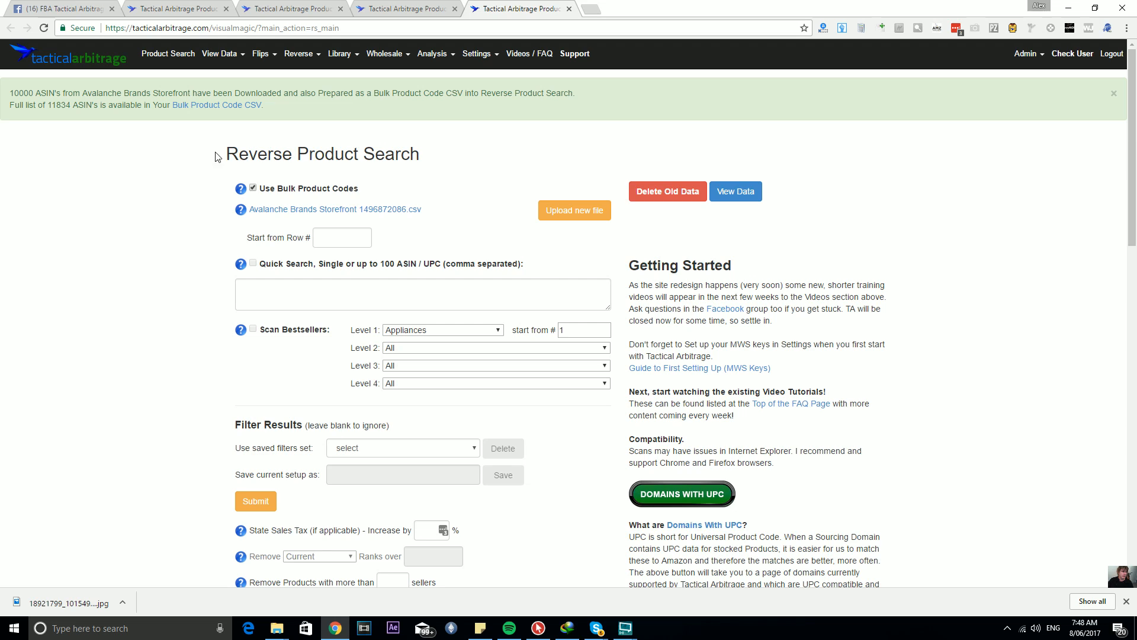
mouse_move(265, 186)
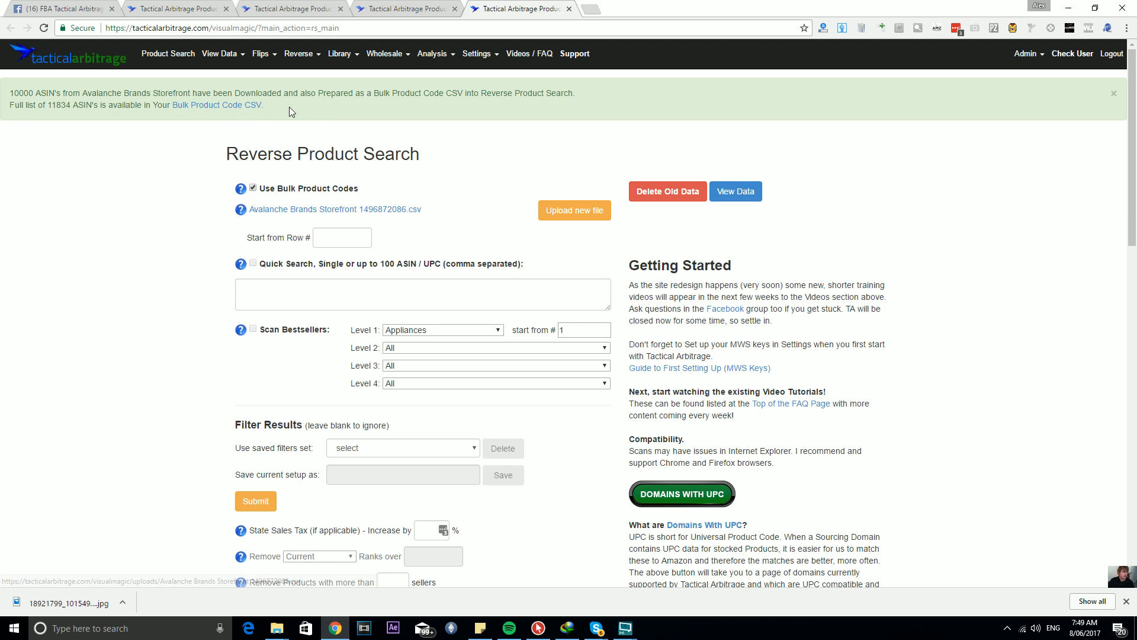
- Return to the Tauntaun and Han Solo Competitive Edge seller table and scroll through it
left_click(406, 9)
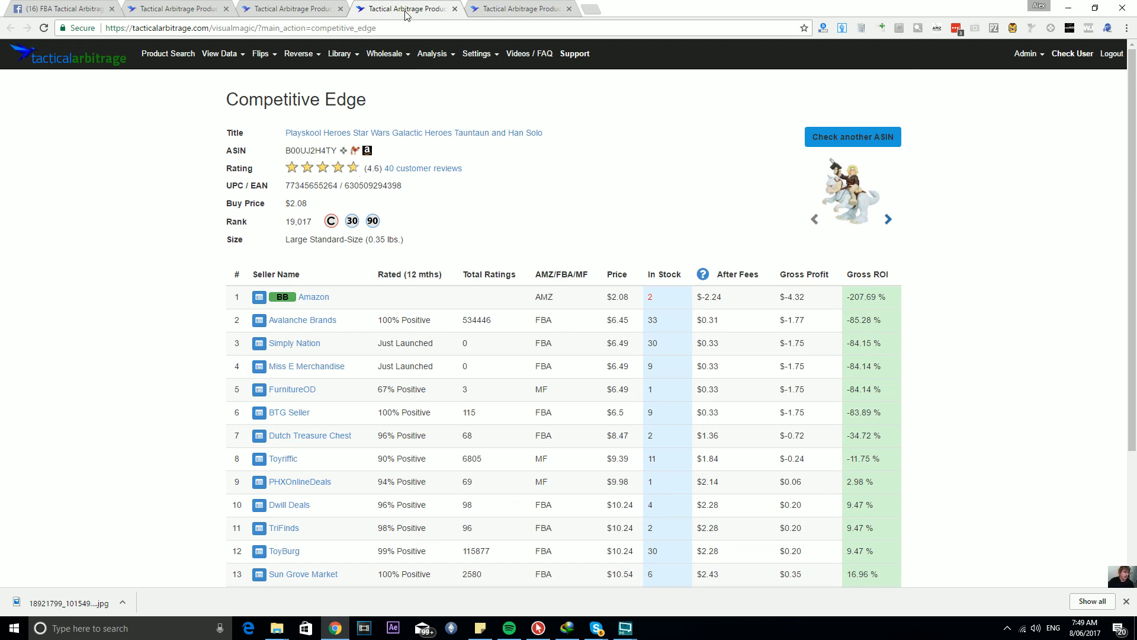
mouse_move(298, 353)
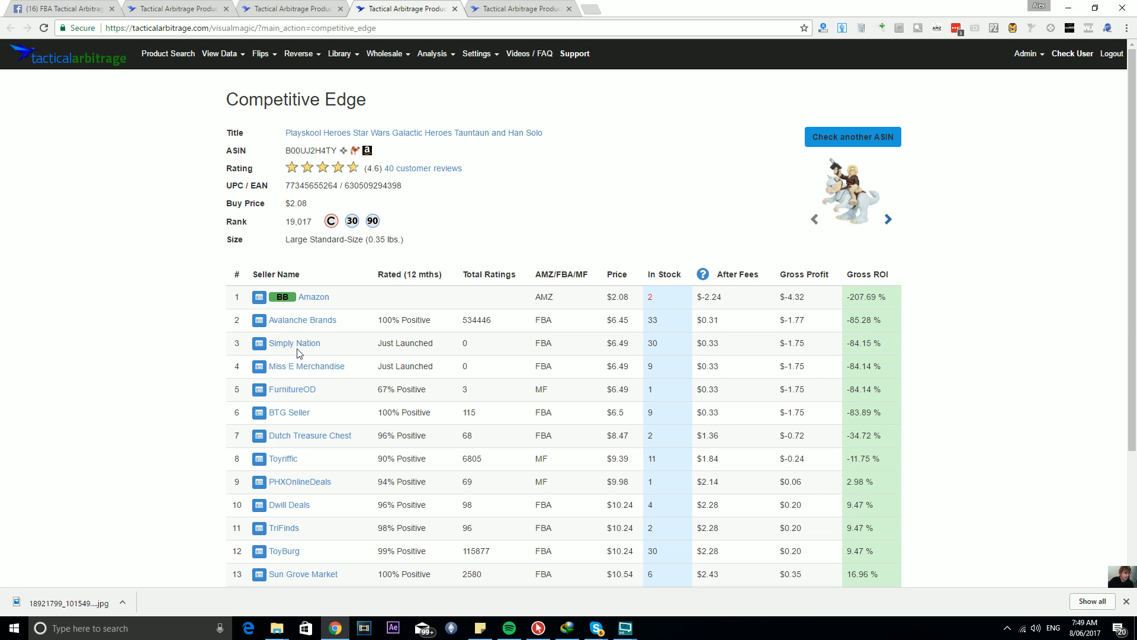
scroll("down", 3)
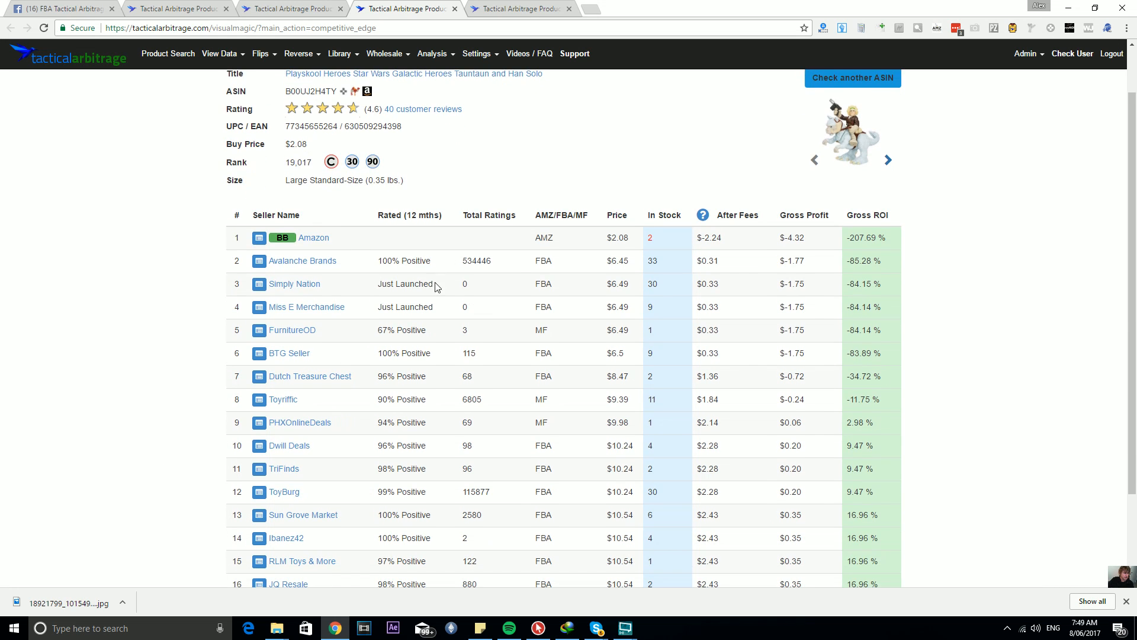
mouse_move(263, 288)
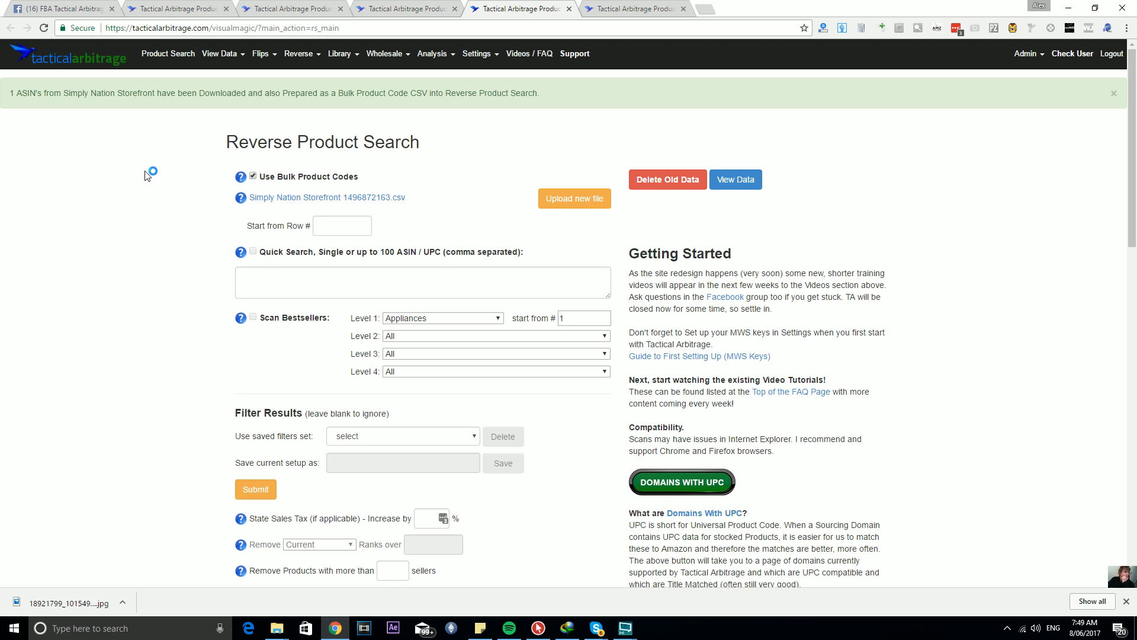
mouse_move(19, 93)
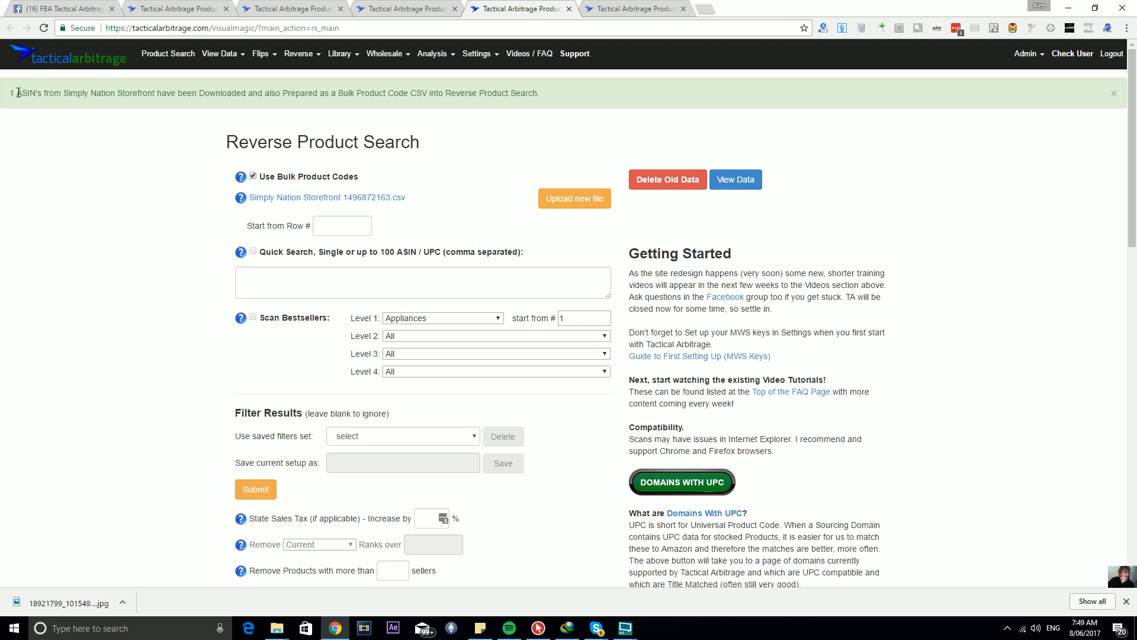
mouse_move(81, 106)
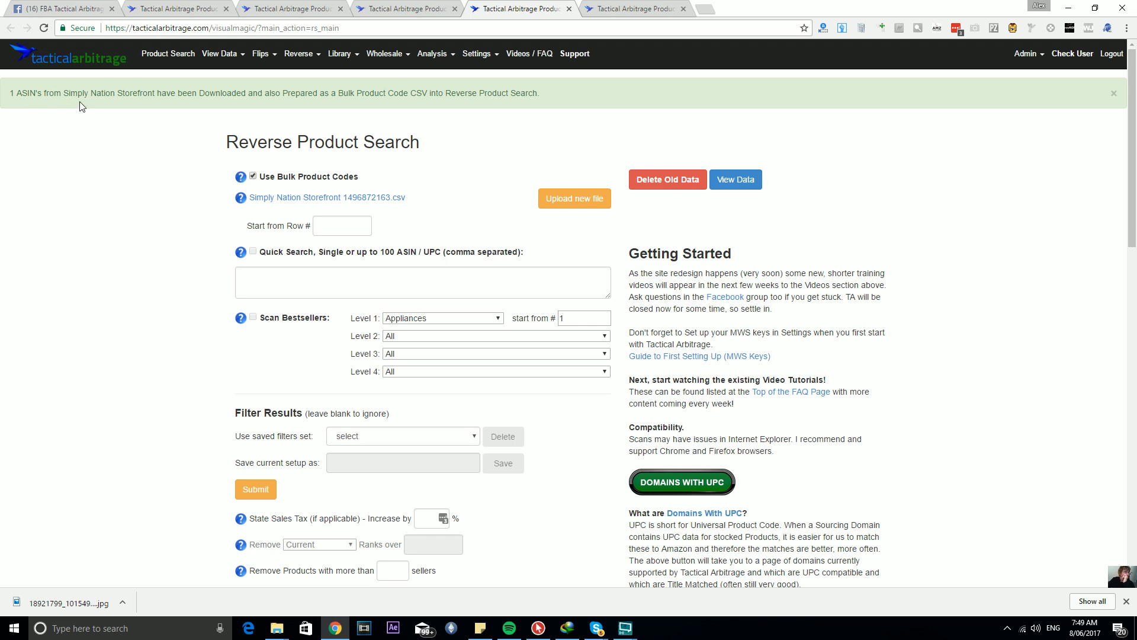
mouse_move(269, 93)
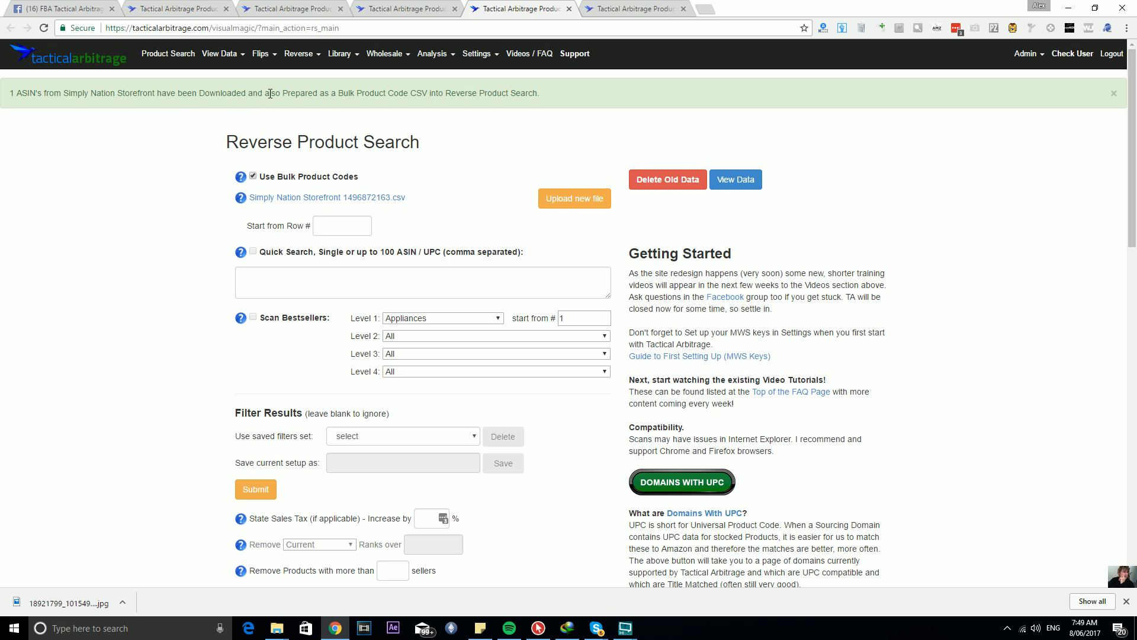
mouse_move(520, 95)
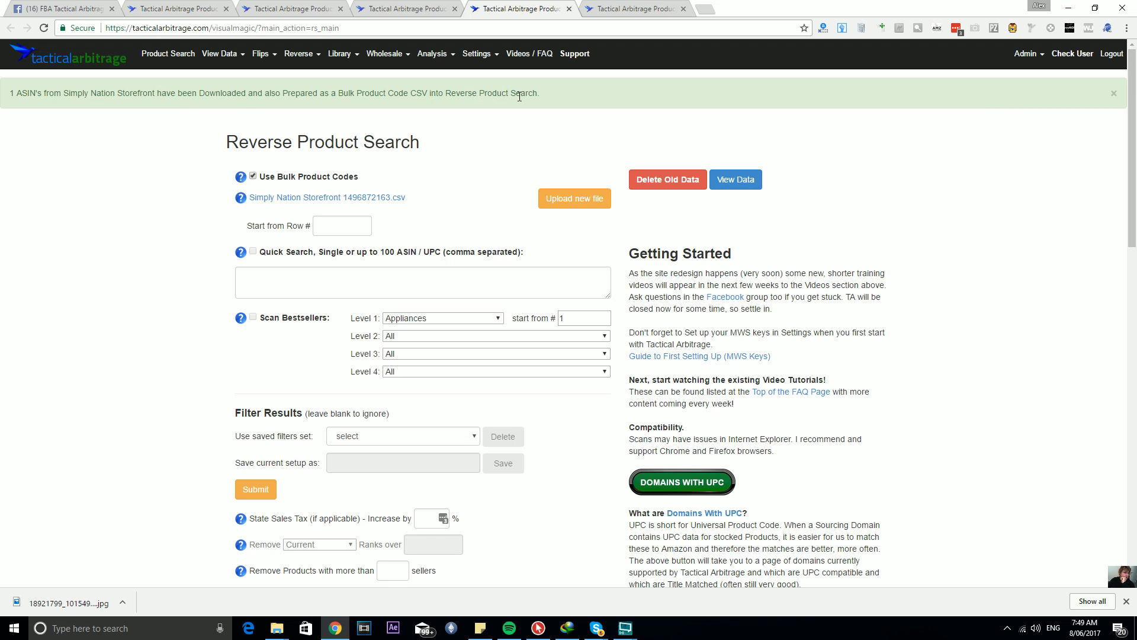
mouse_move(530, 110)
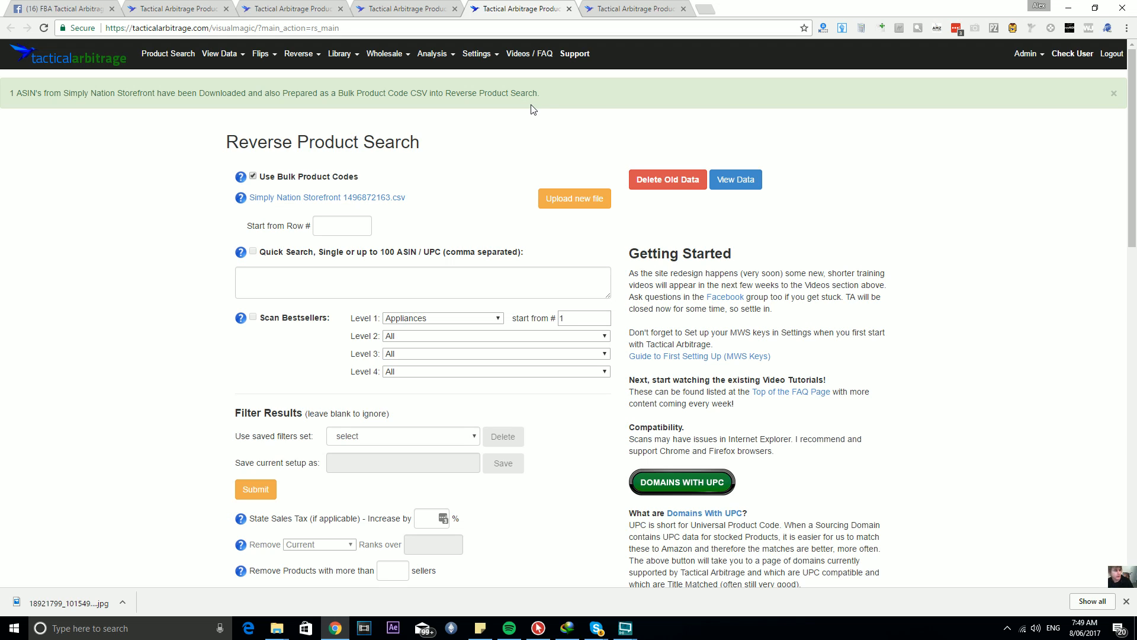
mouse_move(519, 123)
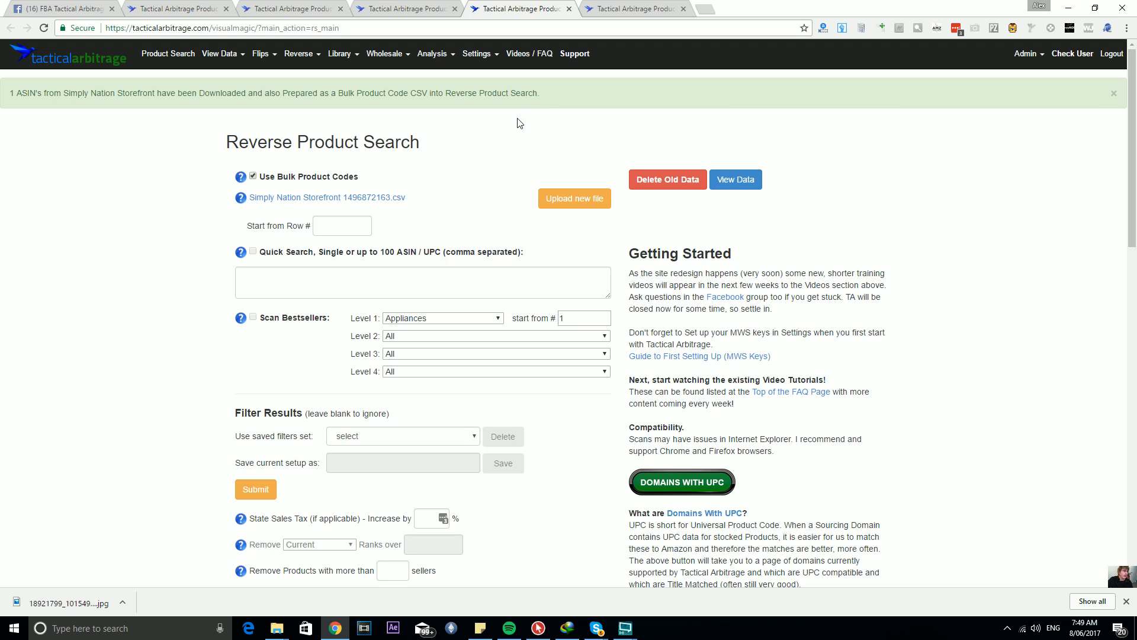
mouse_move(493, 120)
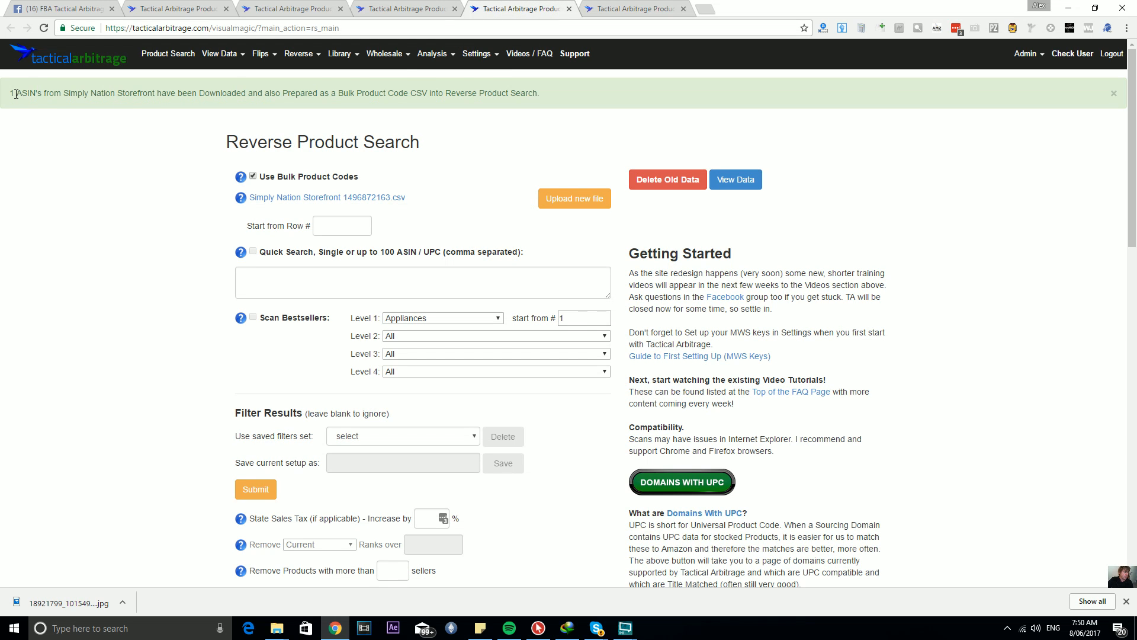
mouse_move(648, 8)
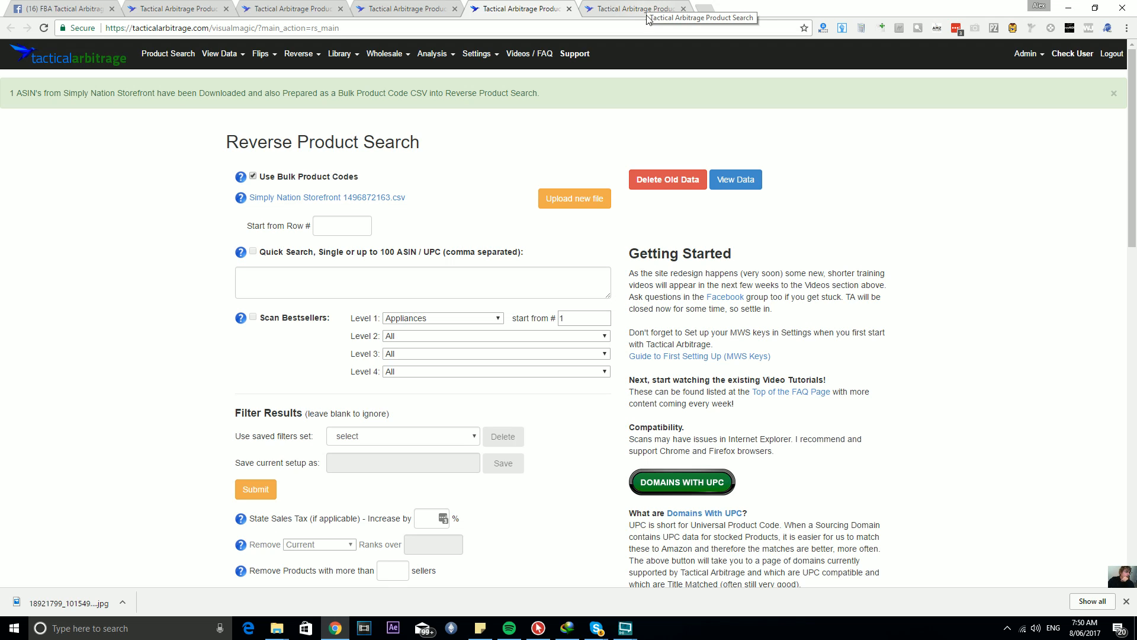
mouse_move(277, 42)
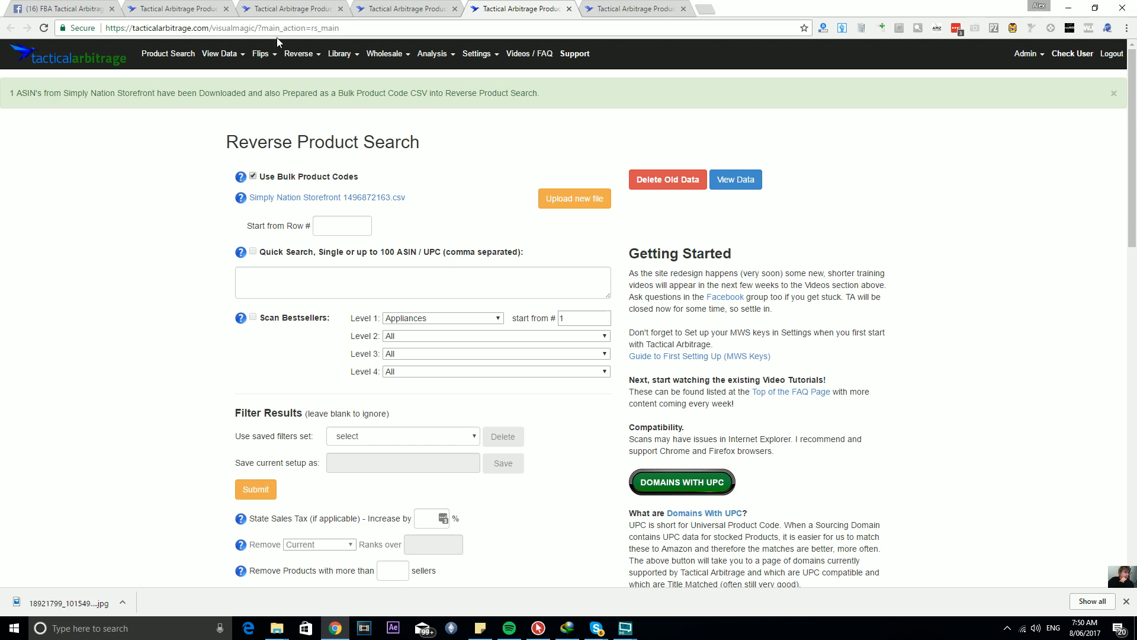
mouse_move(353, 117)
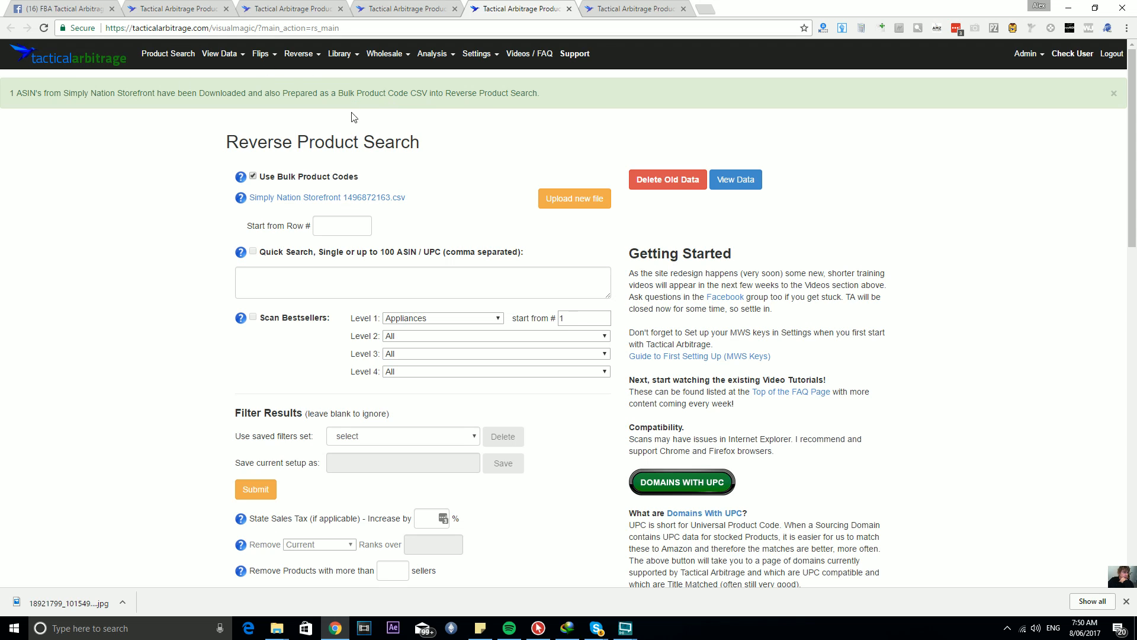
mouse_move(606, 50)
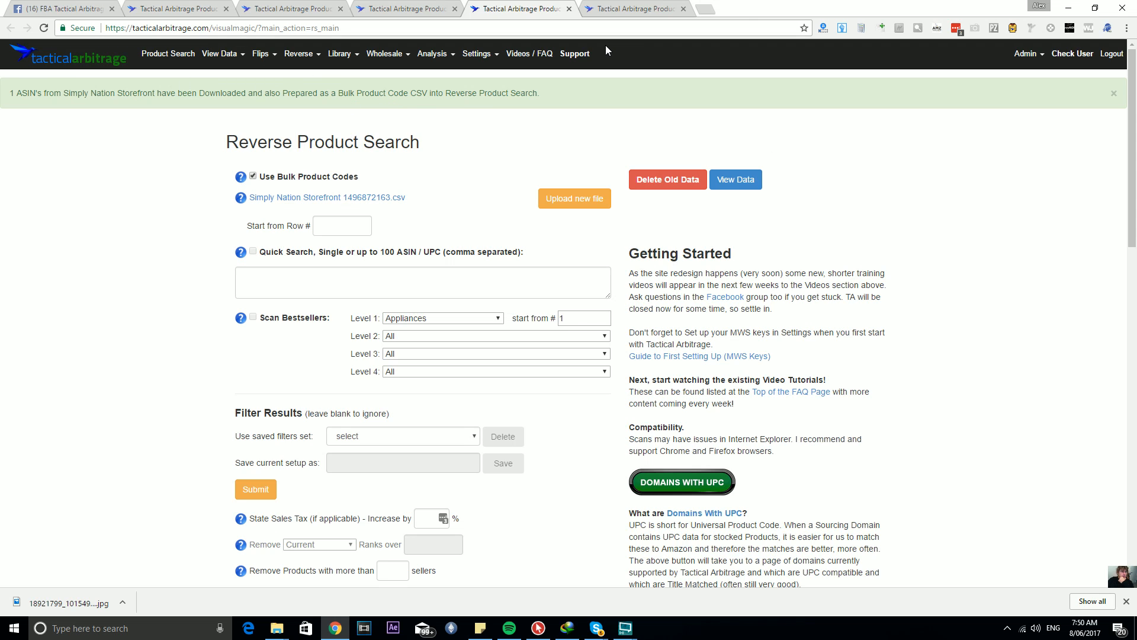